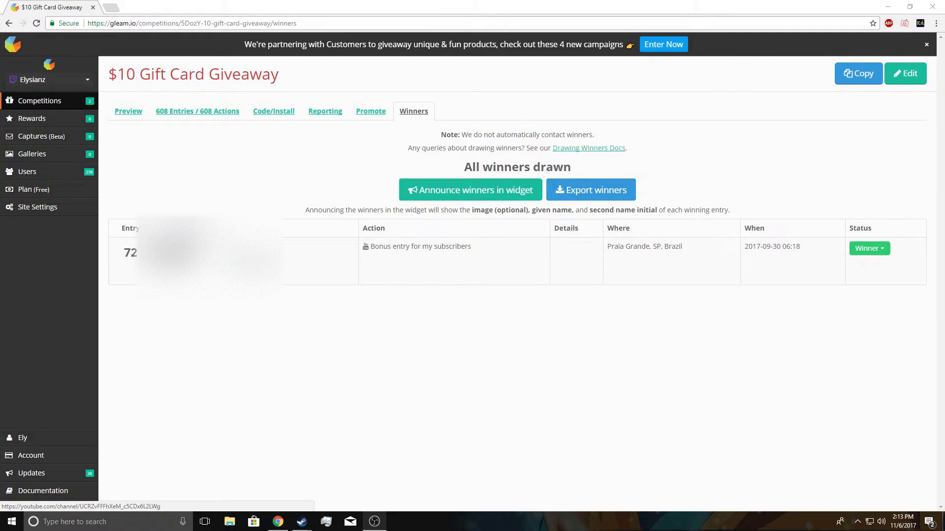
mouse_move(312, 315)
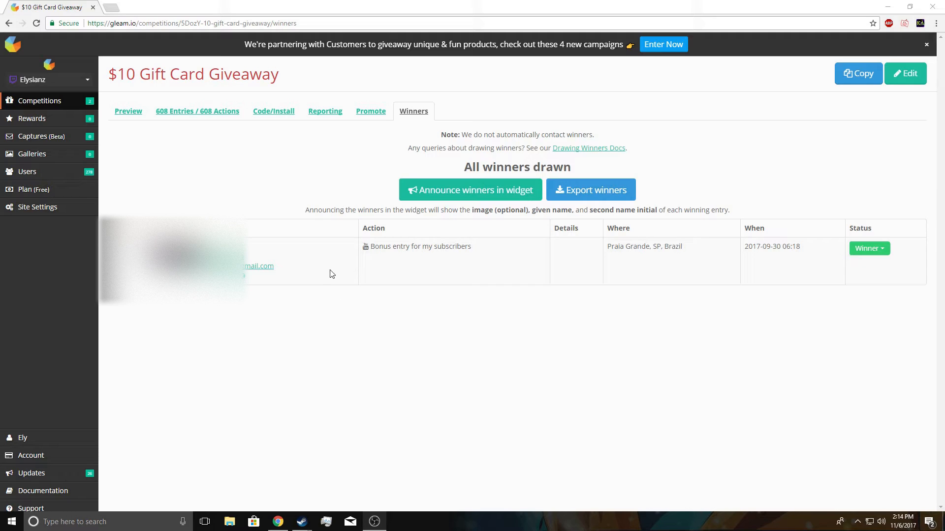
mouse_move(329, 319)
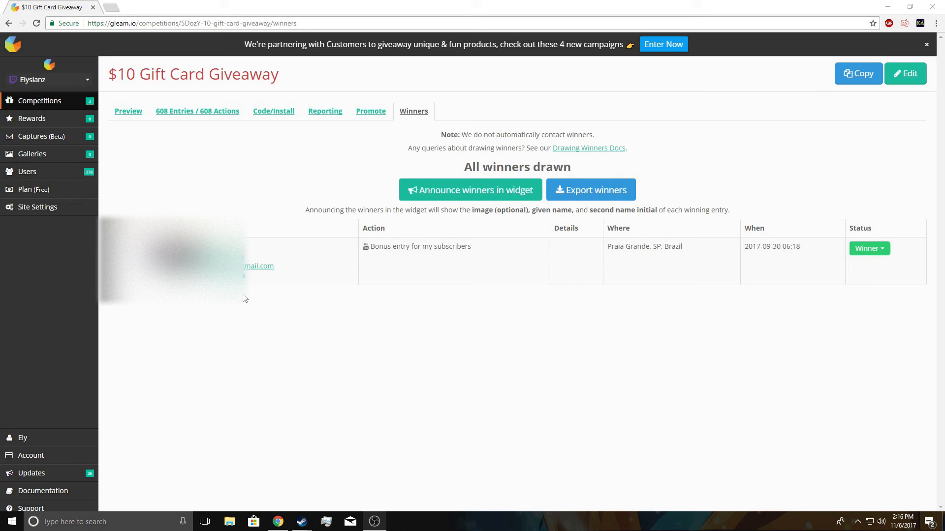
mouse_move(280, 193)
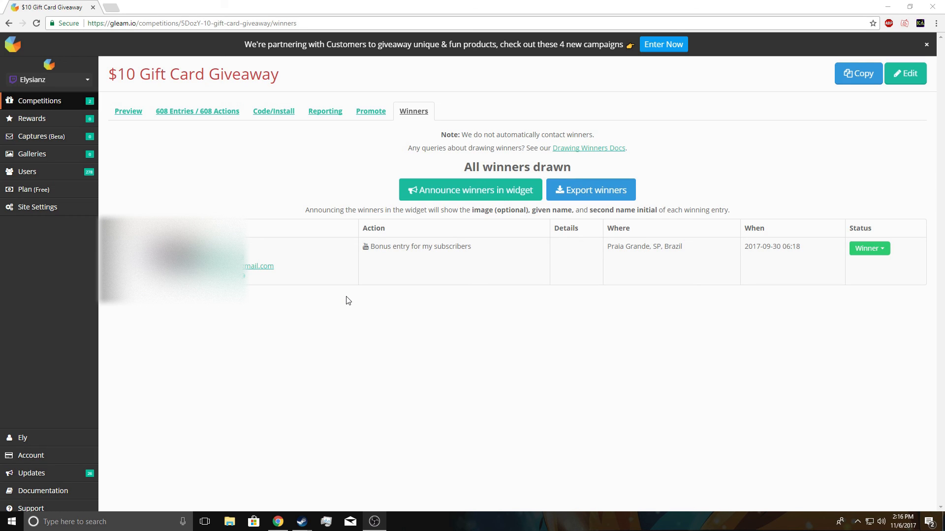
mouse_move(449, 279)
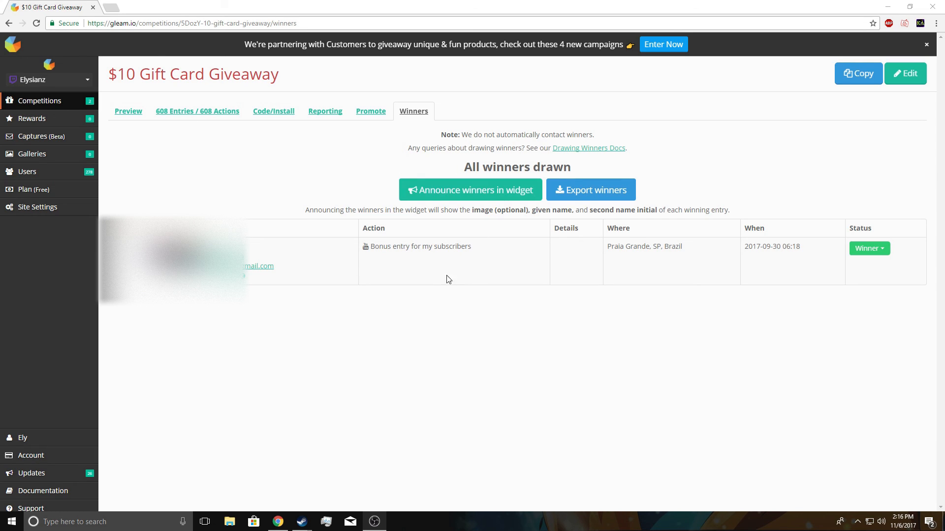
mouse_move(494, 313)
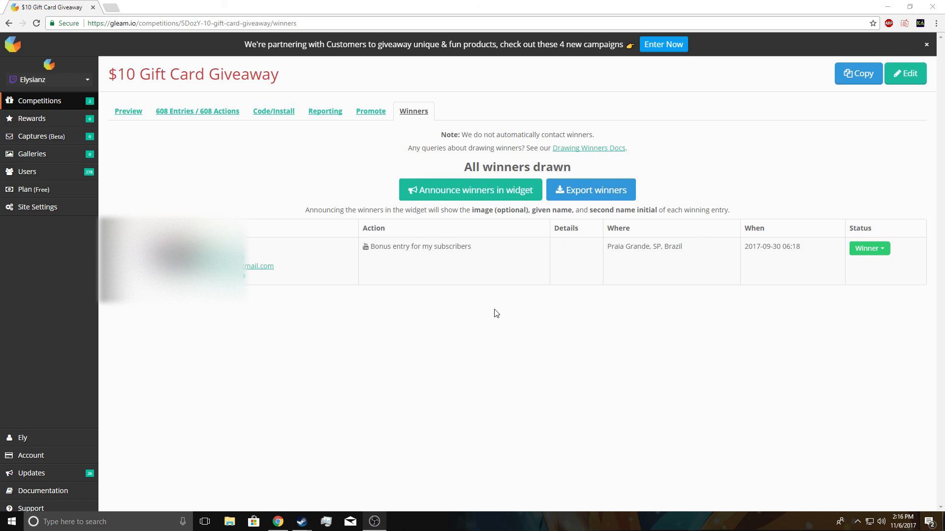
mouse_move(554, 318)
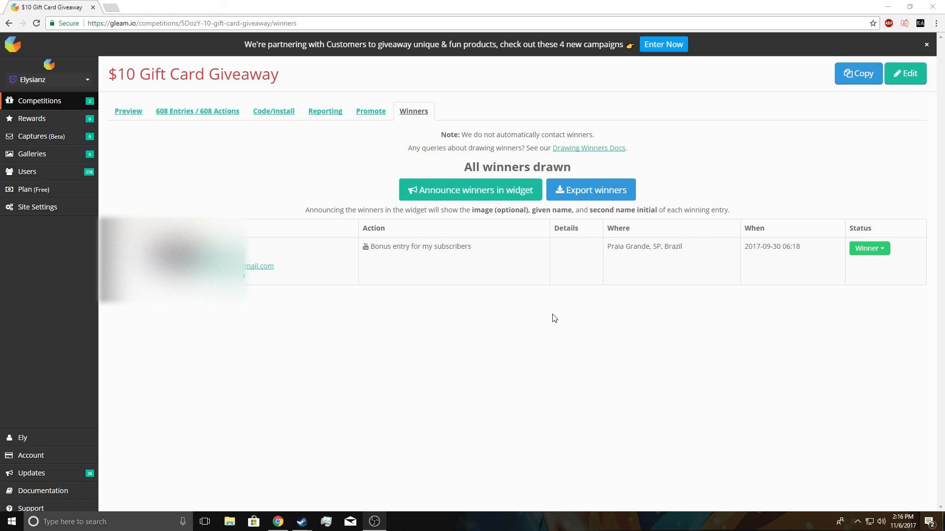